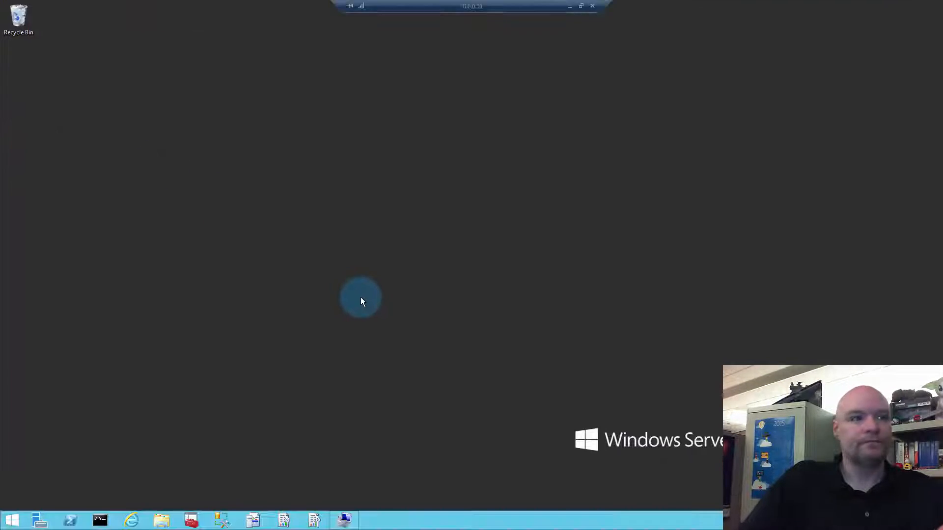
# Browse to the MSRS10_50.RS2008R2 Reporting Services LogFiles folder and sort by Date modified, newest first.
pyautogui.click(38, 520)
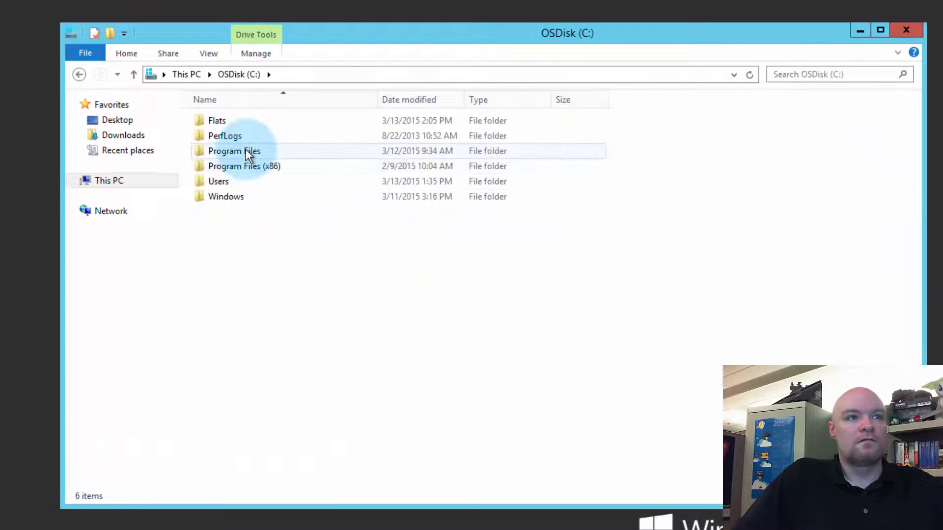
pyautogui.doubleClick(234, 150)
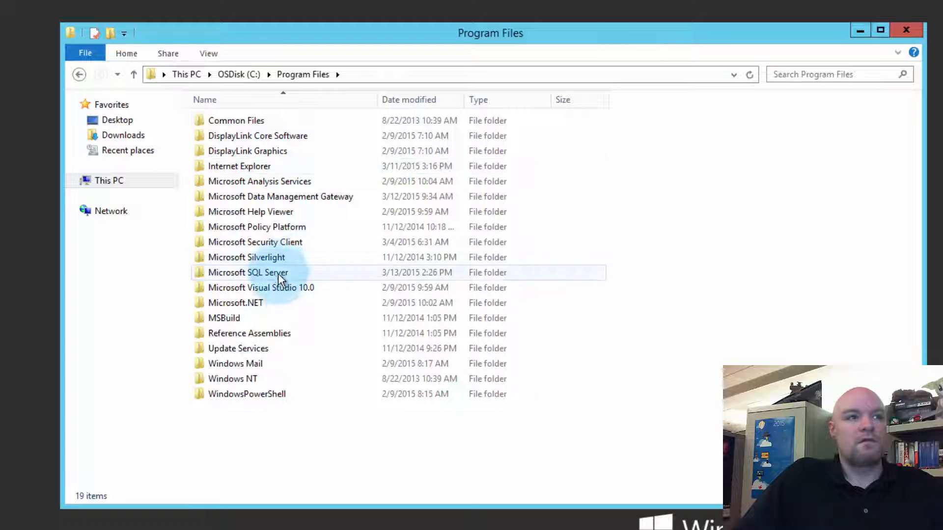
pyautogui.doubleClick(247, 273)
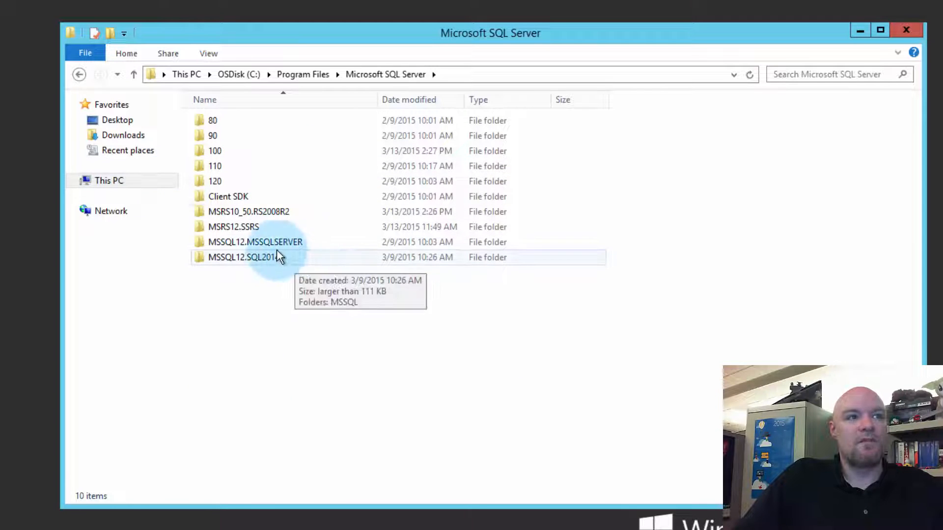
pyautogui.click(233, 227)
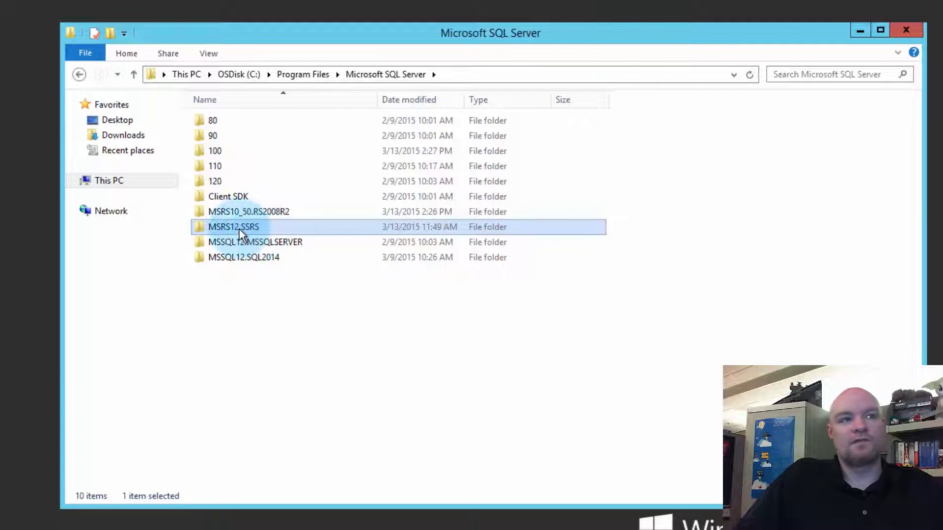
pyautogui.click(243, 256)
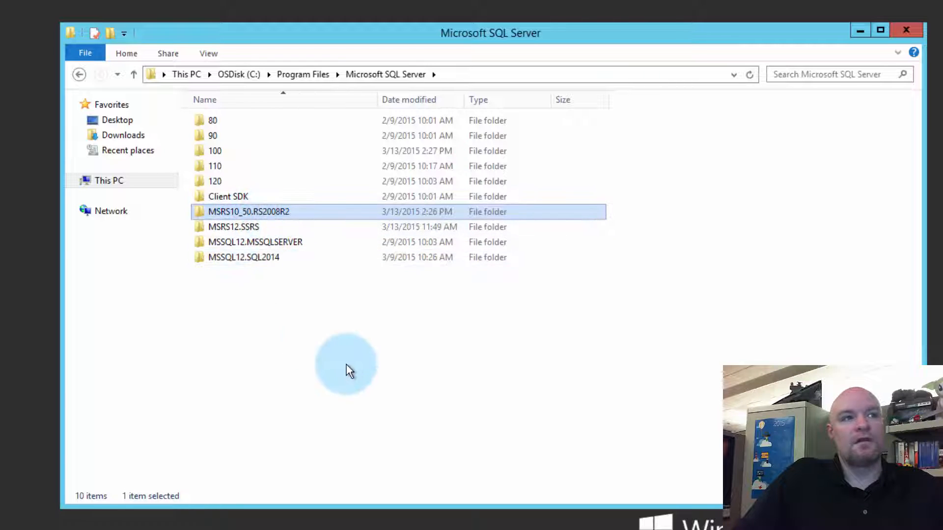
pyautogui.moveTo(273, 218)
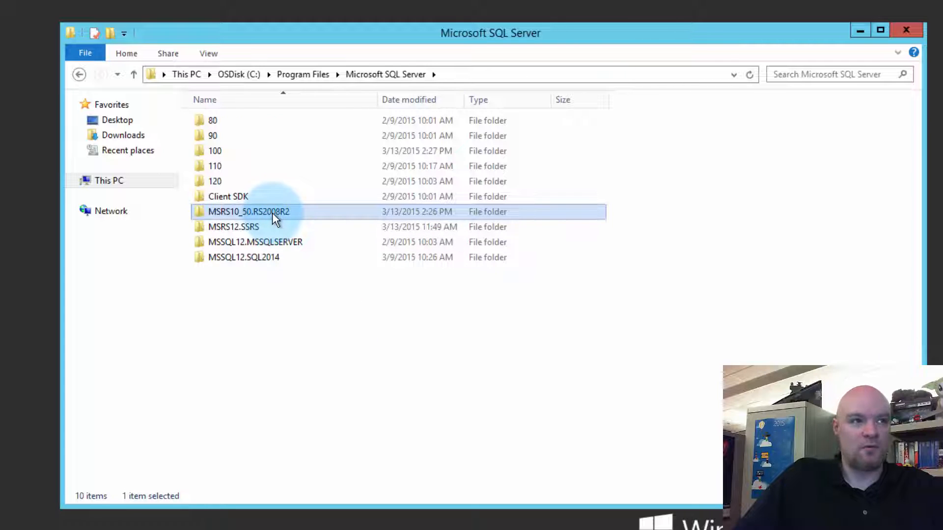
pyautogui.doubleClick(249, 211)
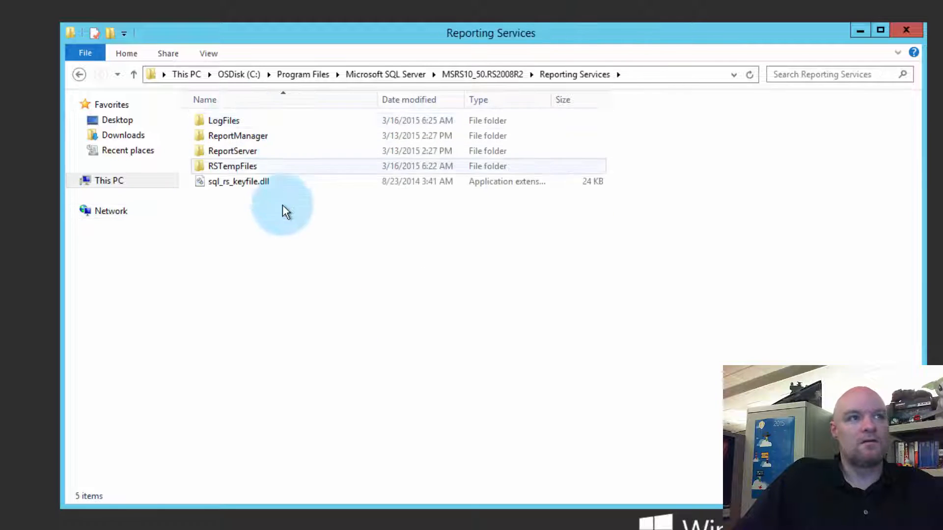
pyautogui.doubleClick(223, 121)
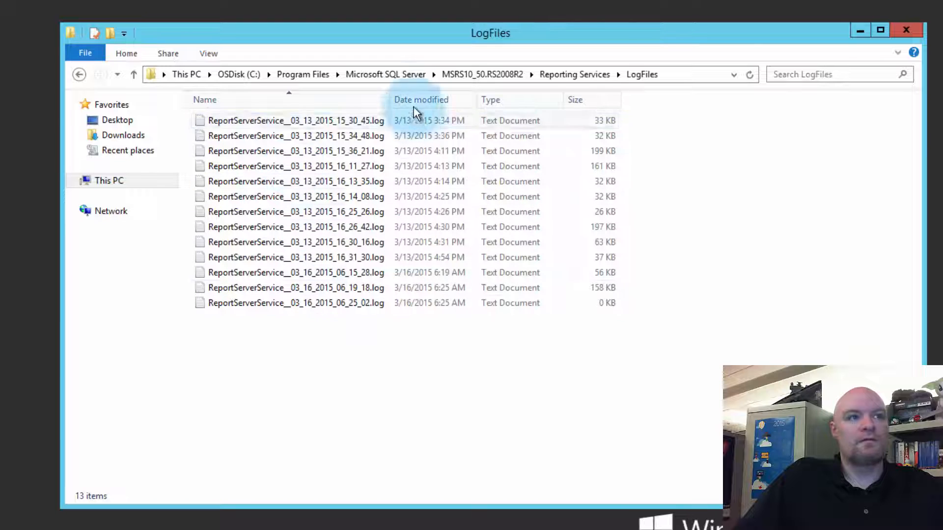
pyautogui.click(295, 302)
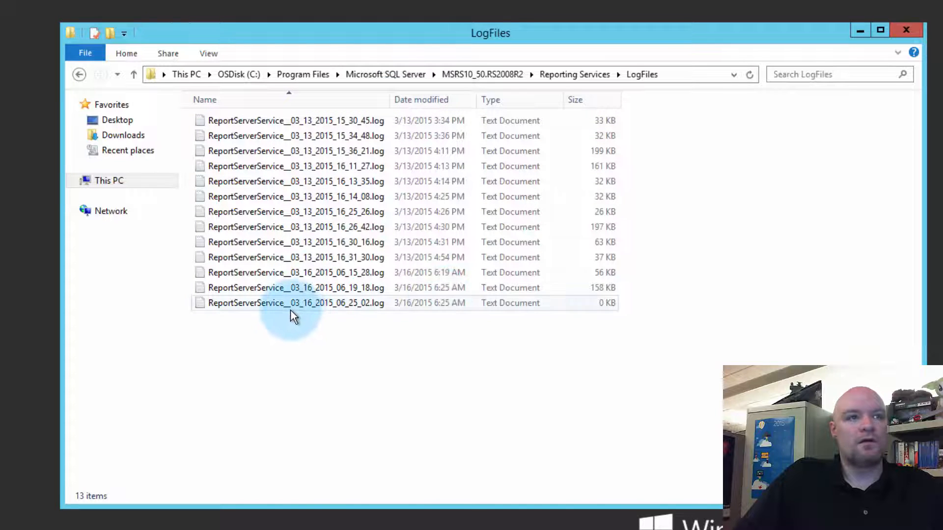
pyautogui.click(421, 99)
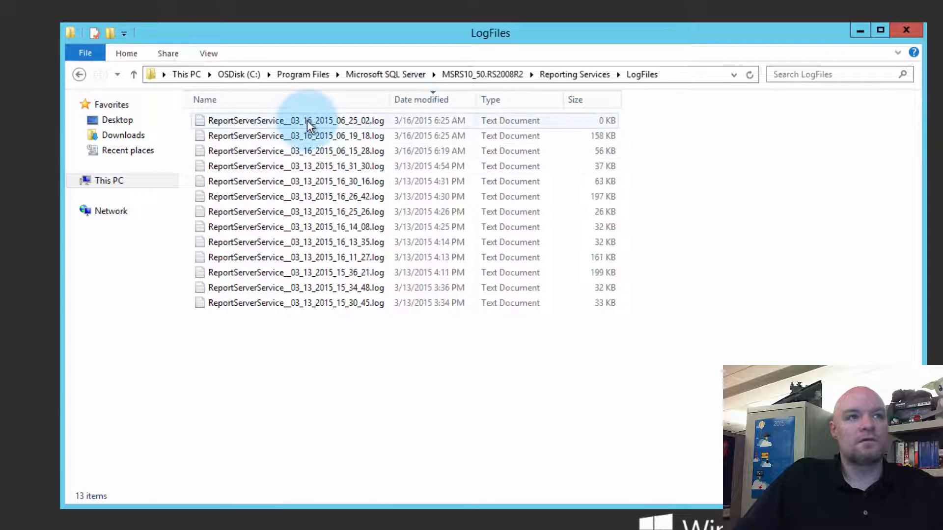
# Open the newest ReportServerService log and scroll to the access-denied HTTP endpoint error.
pyautogui.doubleClick(296, 120)
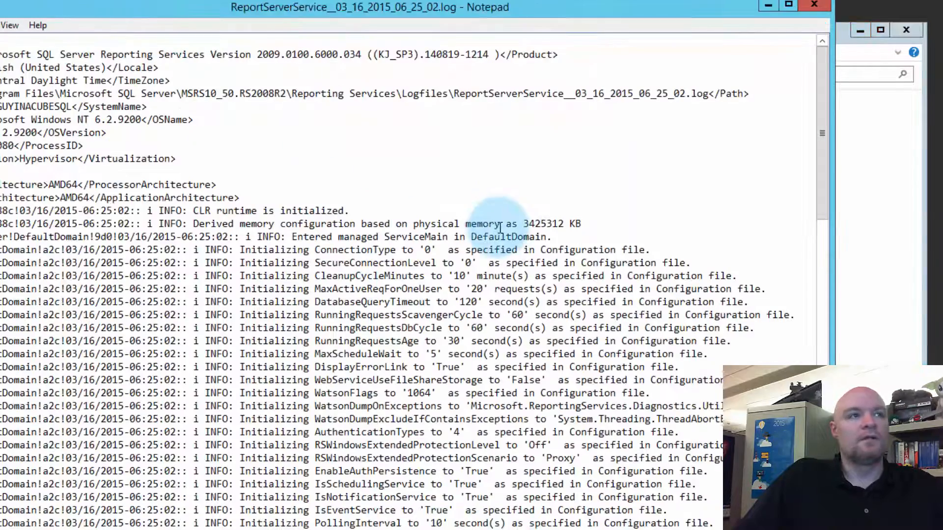
pyautogui.scroll(-3)
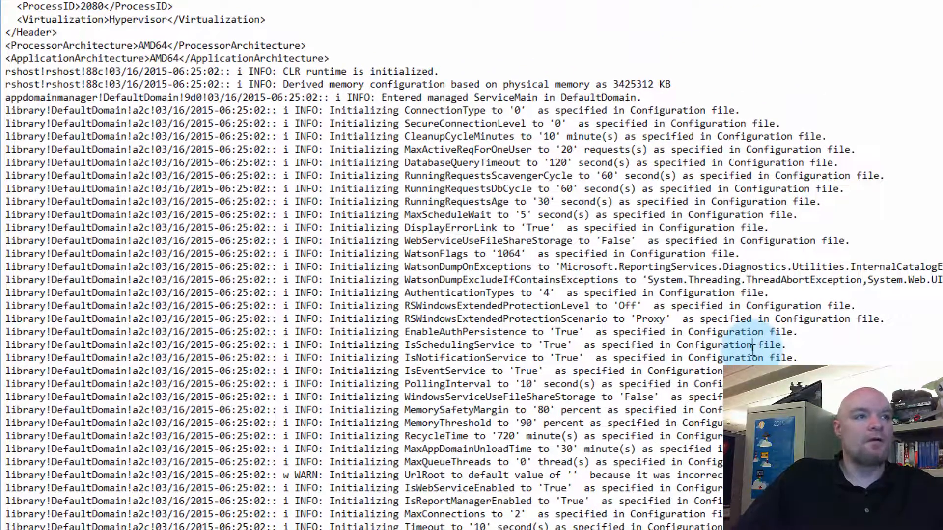
pyautogui.scroll(-3)
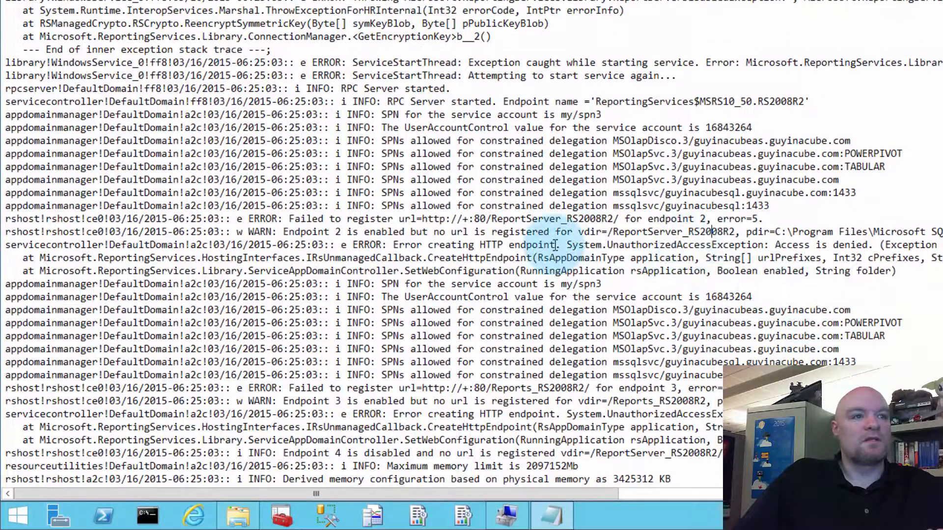
pyautogui.doubleClick(341, 218)
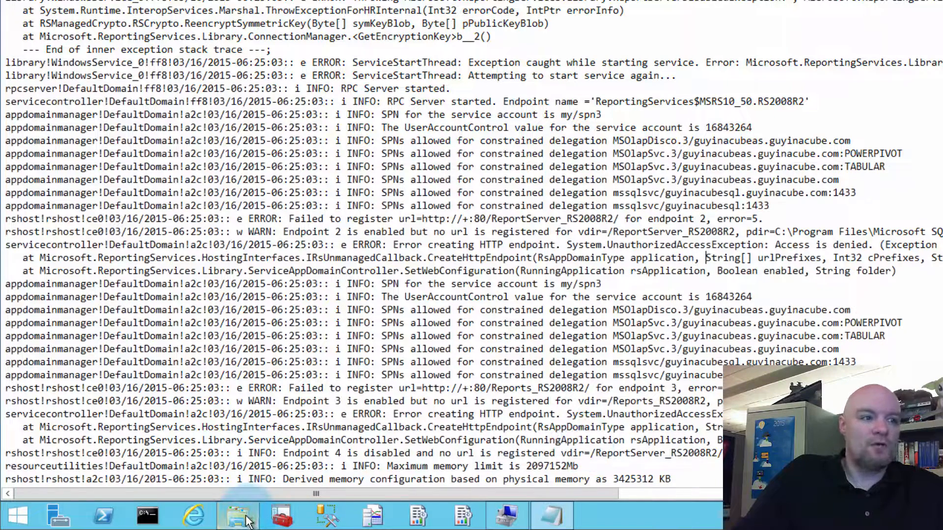
# Open rsreportserver.config from the ReportServer folder in Notepad.
pyautogui.click(236, 516)
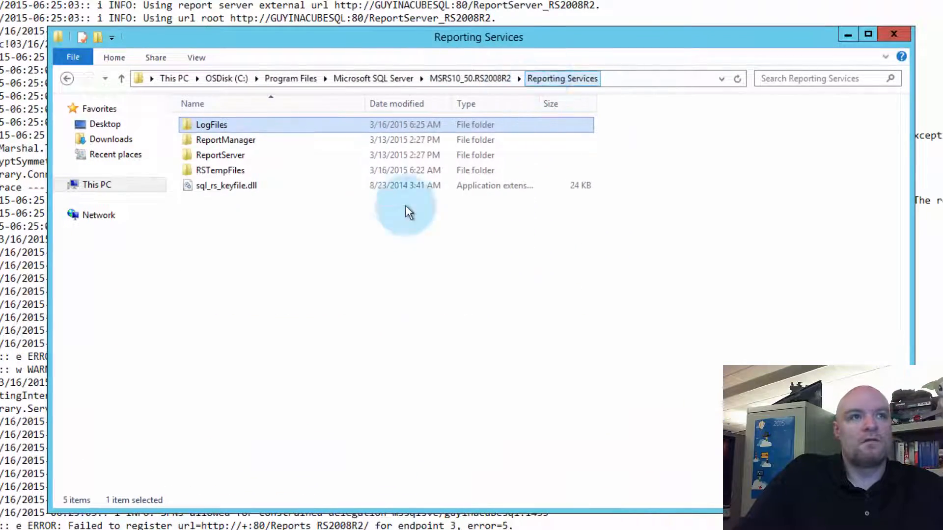
pyautogui.doubleClick(220, 154)
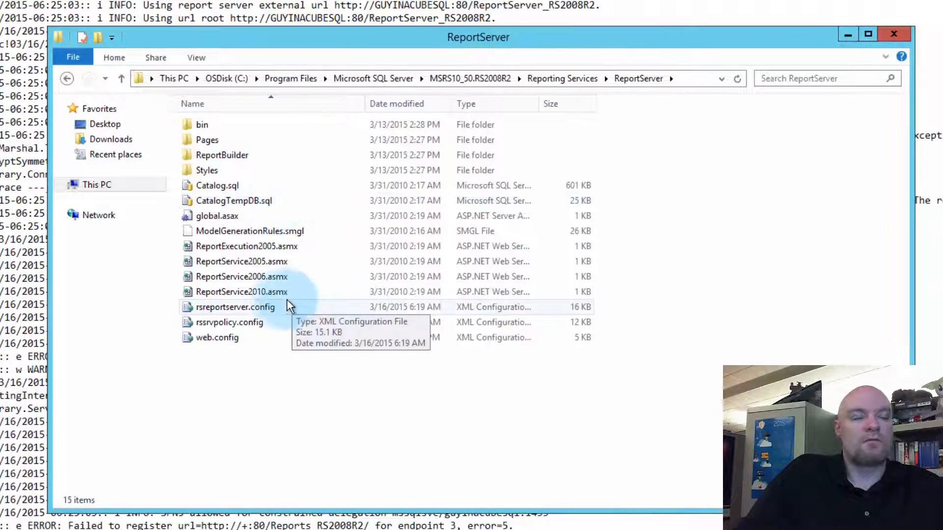
pyautogui.rightClick(234, 307)
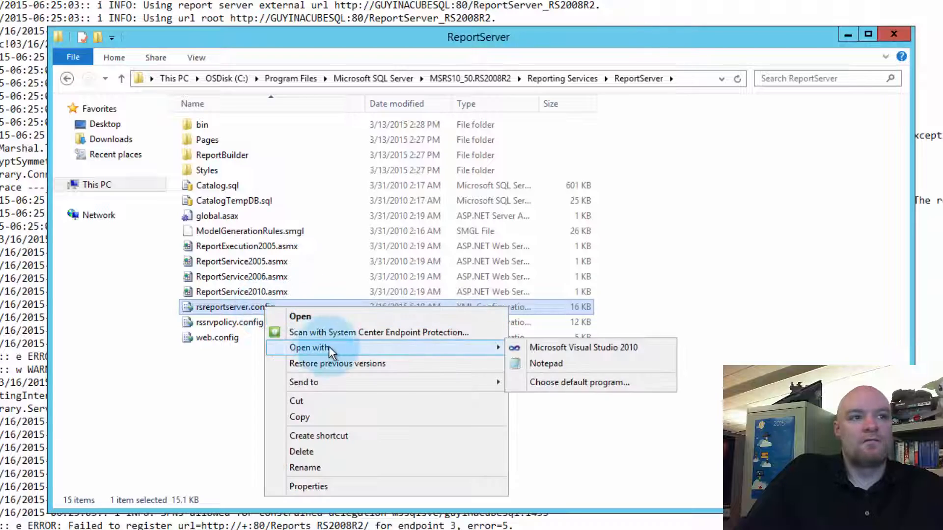
pyautogui.click(545, 364)
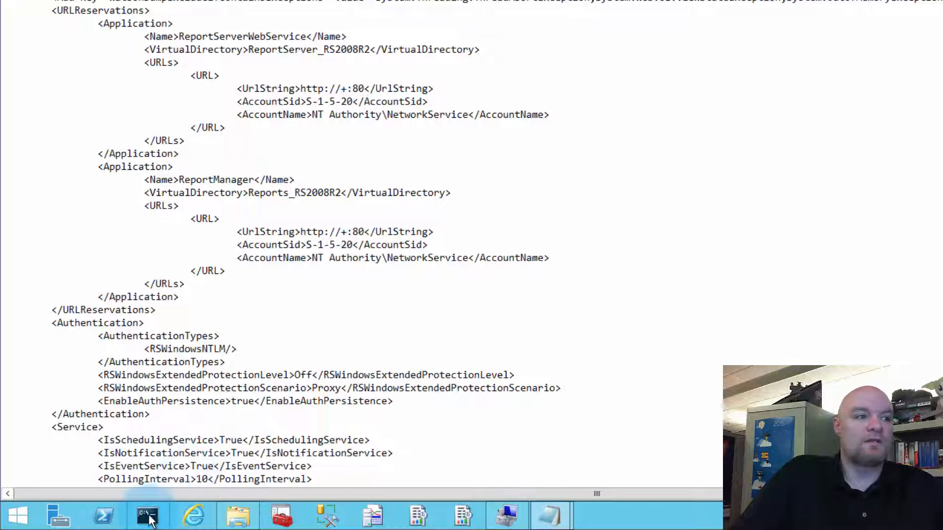
pyautogui.moveTo(148, 515)
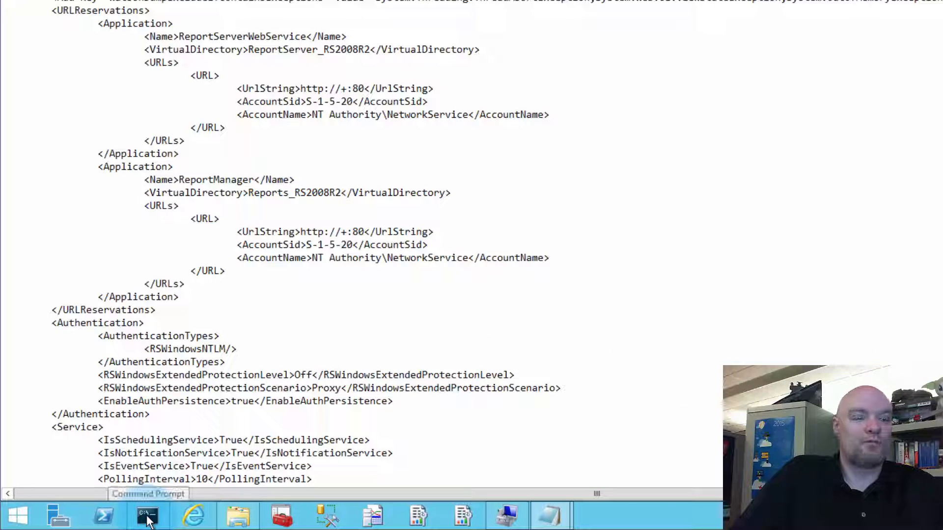
# Start typing the netsh URL reservation command in the administrator Command Prompt.
pyautogui.click(147, 516)
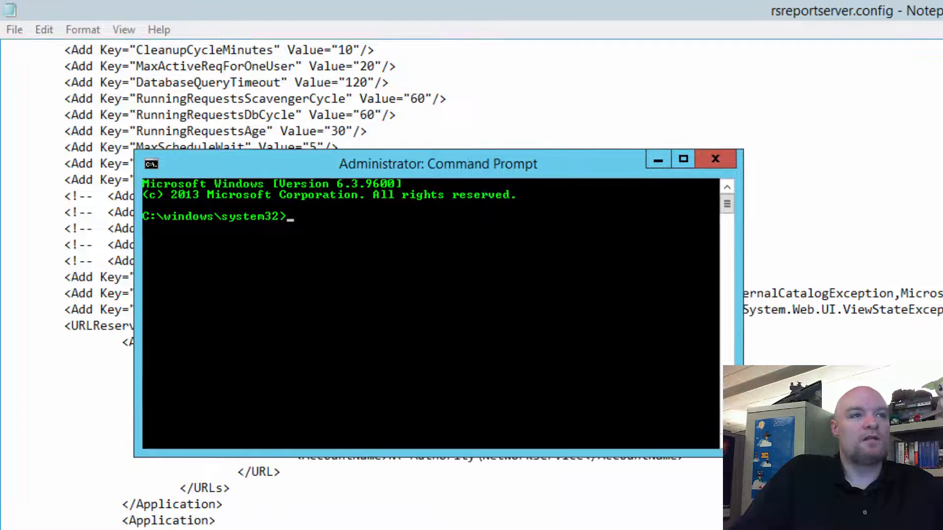
pyautogui.write('ne')
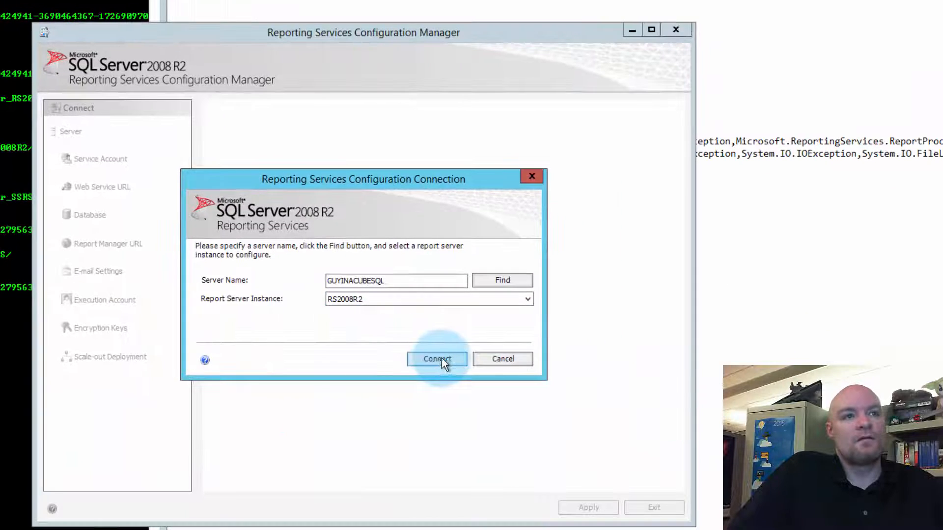
# Connect to RS2008R2, confirm the NT Authority\NetworkService service account, and exit the tool.
pyautogui.click(437, 359)
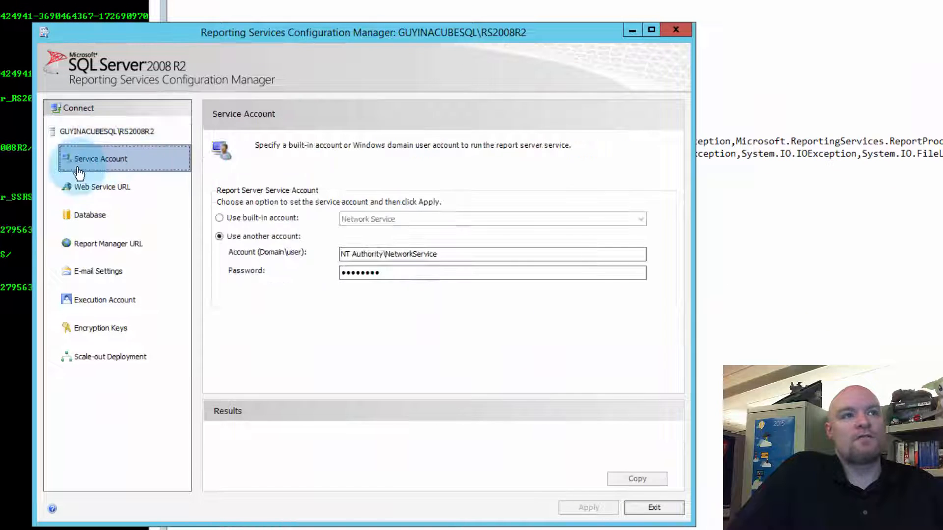
pyautogui.click(404, 254)
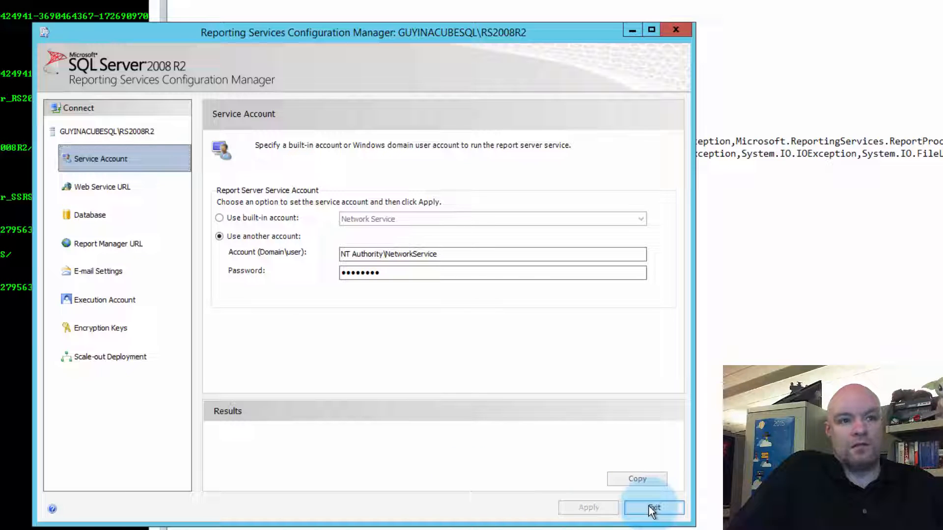
pyautogui.click(653, 508)
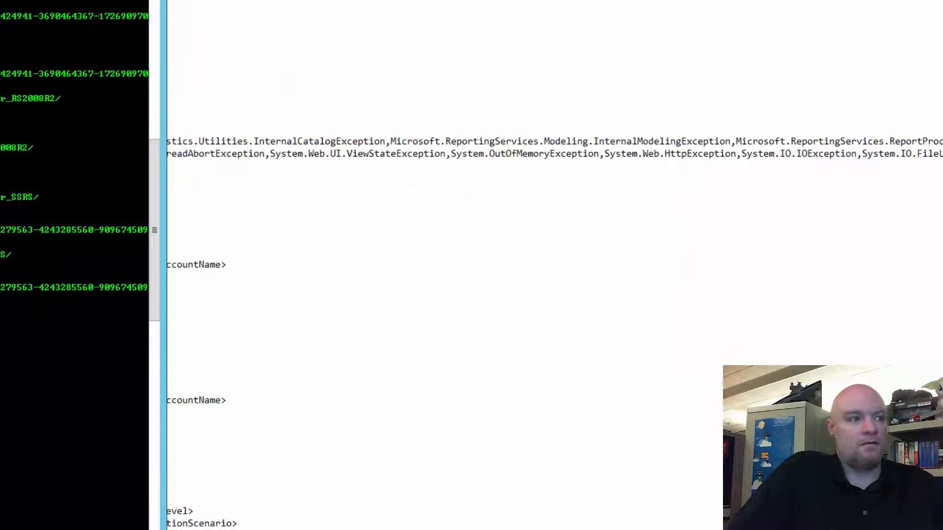
# Open Properties for the RS2008R2 Reporting Services service in the Services list.
pyautogui.click(121, 322)
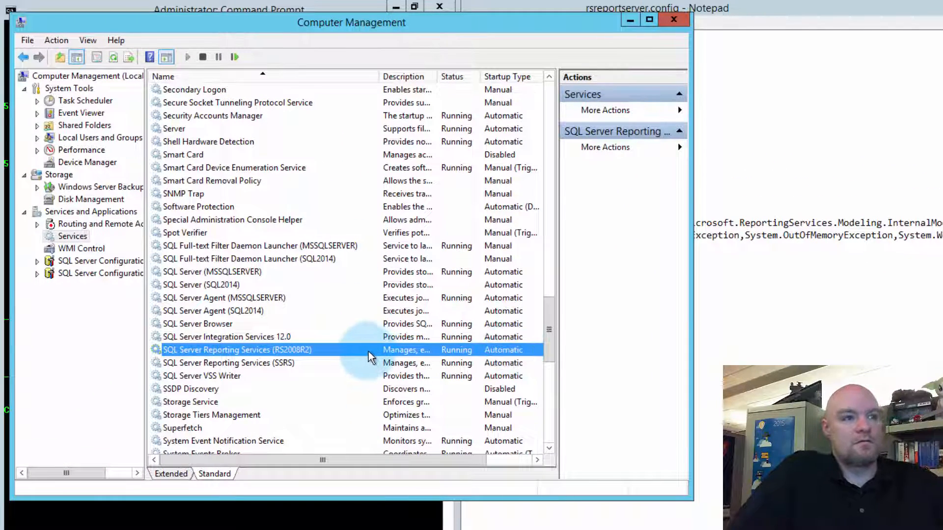
pyautogui.hscroll(3)
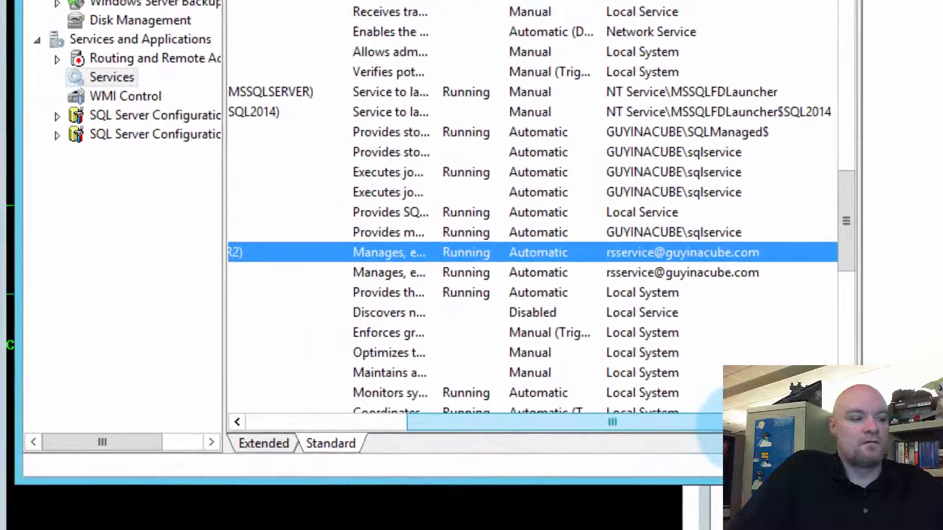
pyautogui.scroll(-3)
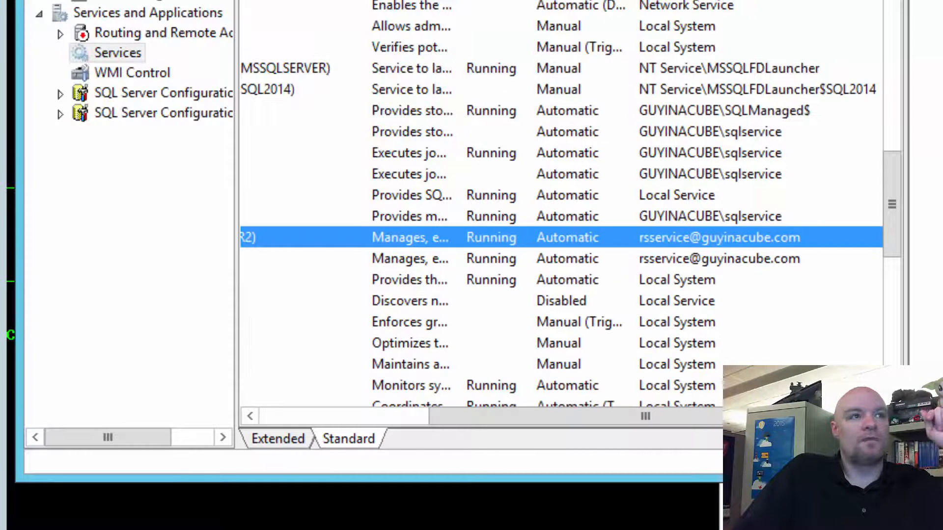
pyautogui.rightClick(565, 237)
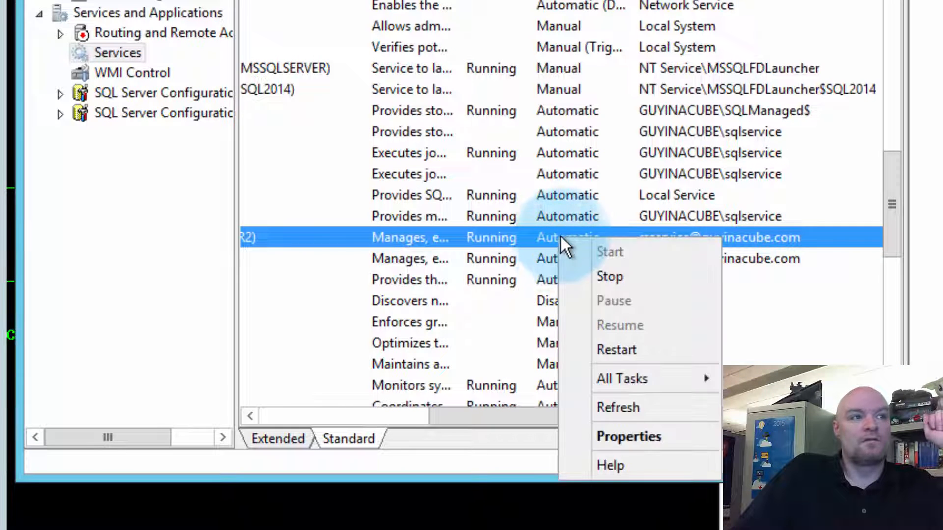
pyautogui.click(629, 437)
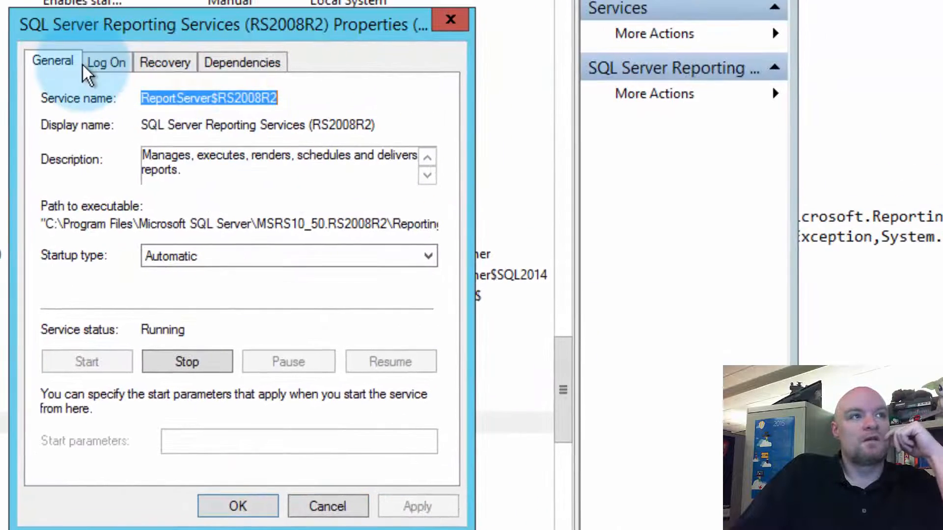
# Set the service's log-on account to Network Service, clear the password, and apply.
pyautogui.click(106, 62)
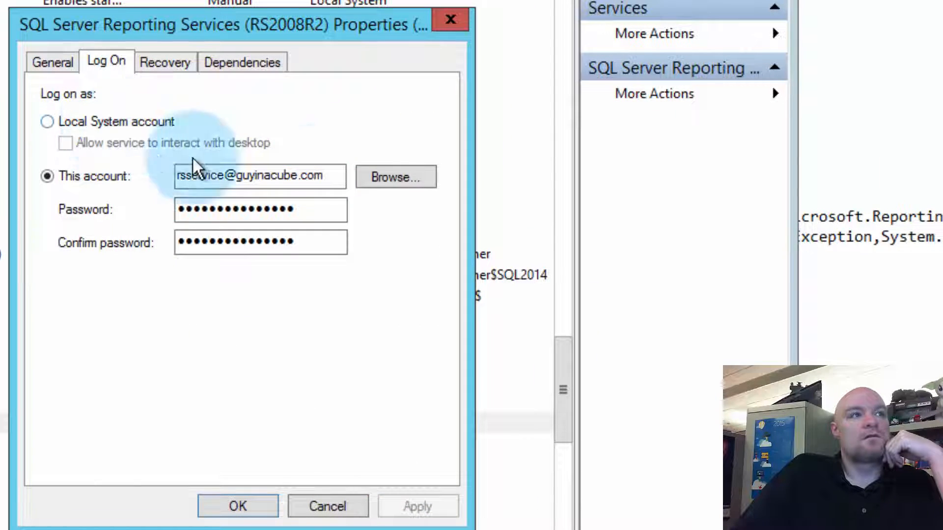
pyautogui.click(394, 176)
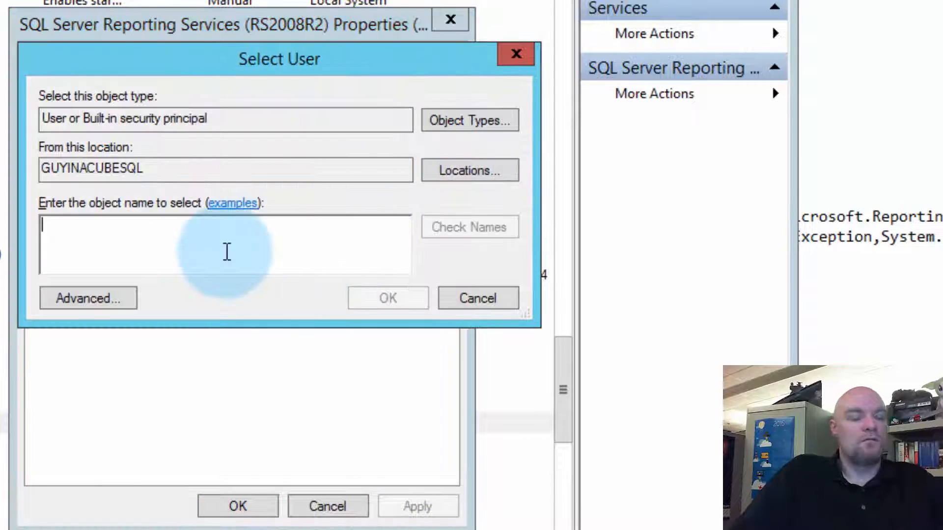
pyautogui.write('network service')
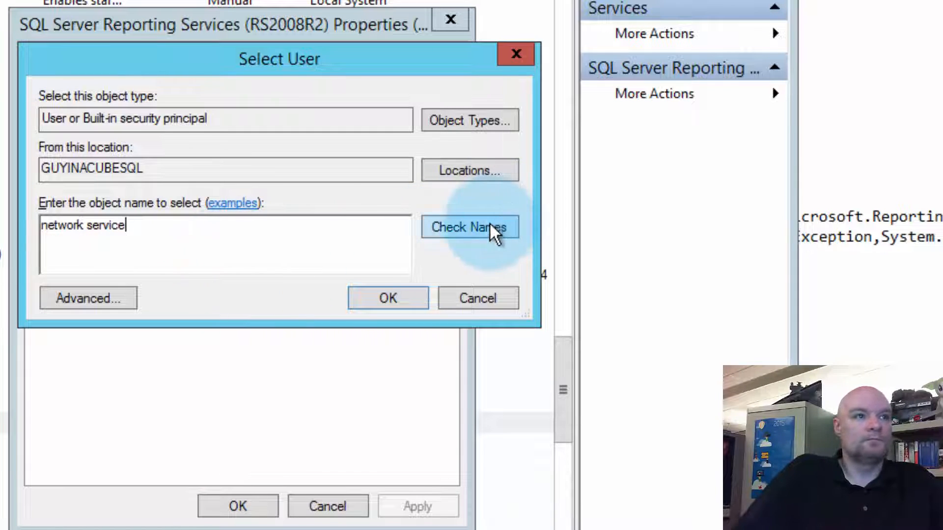
pyautogui.click(469, 227)
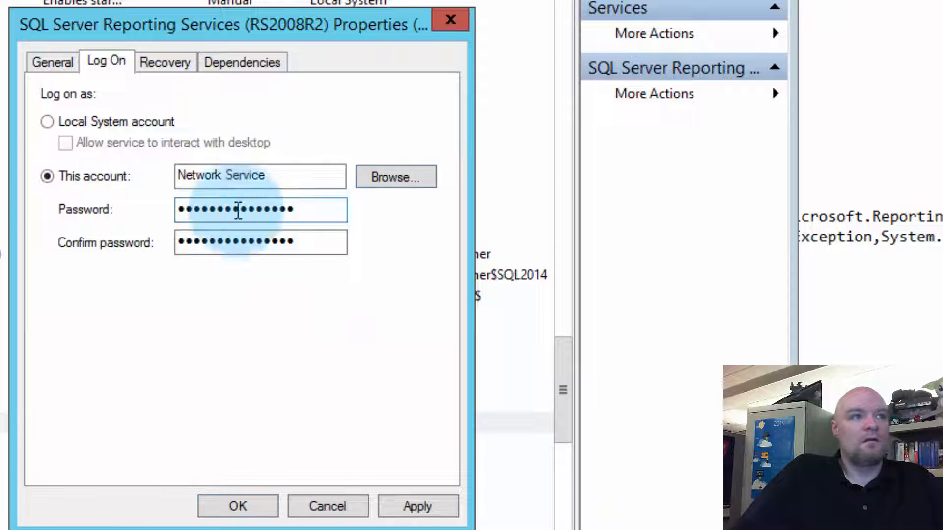
pyautogui.click(260, 210)
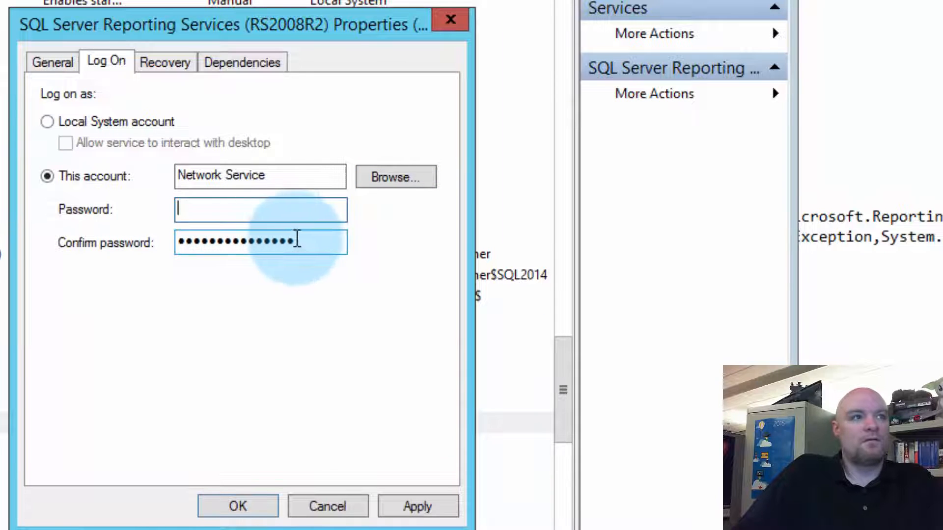
pyautogui.click(418, 506)
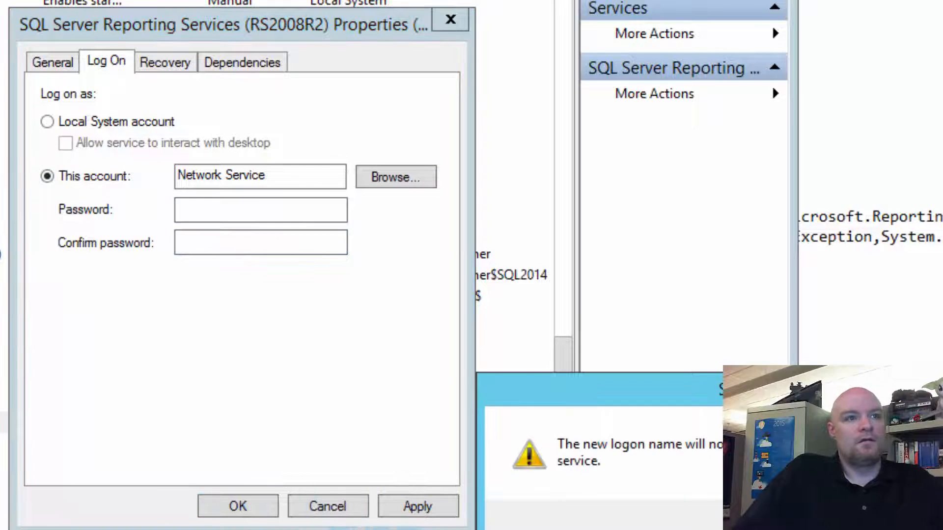
pyautogui.click(237, 506)
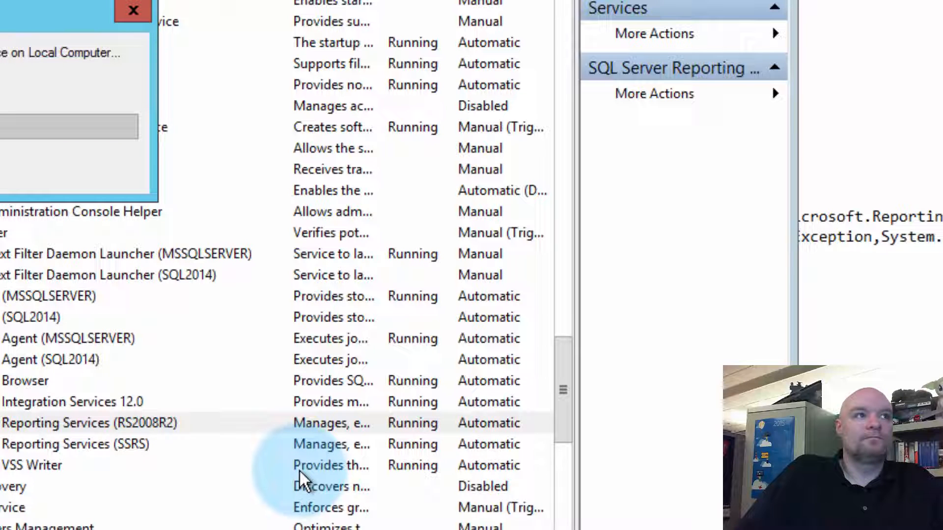
# Close the ReportServer folder window to return to Internet Explorer.
pyautogui.click(90, 422)
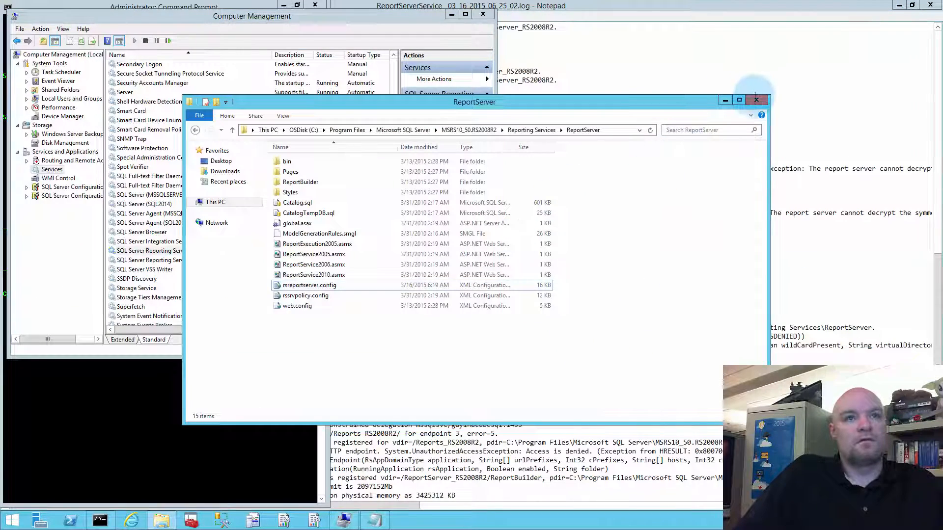
pyautogui.click(755, 100)
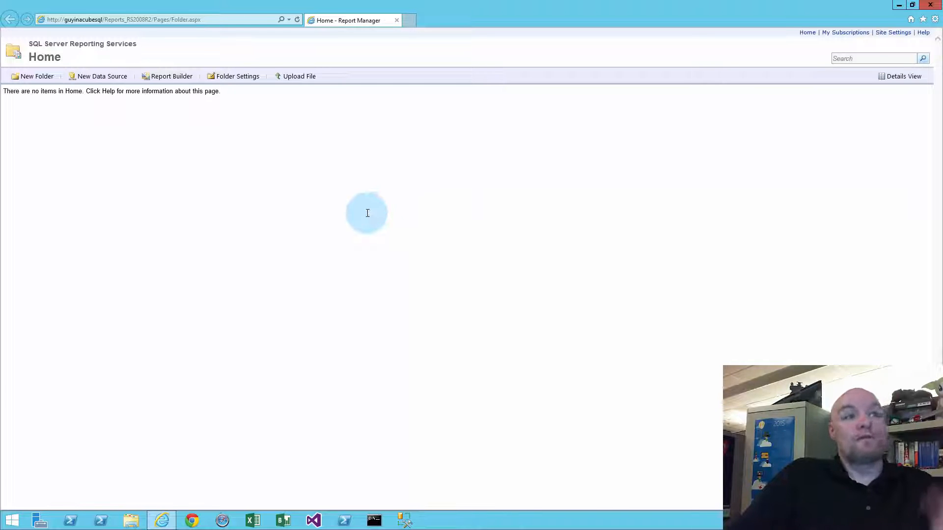
pyautogui.moveTo(361, 244)
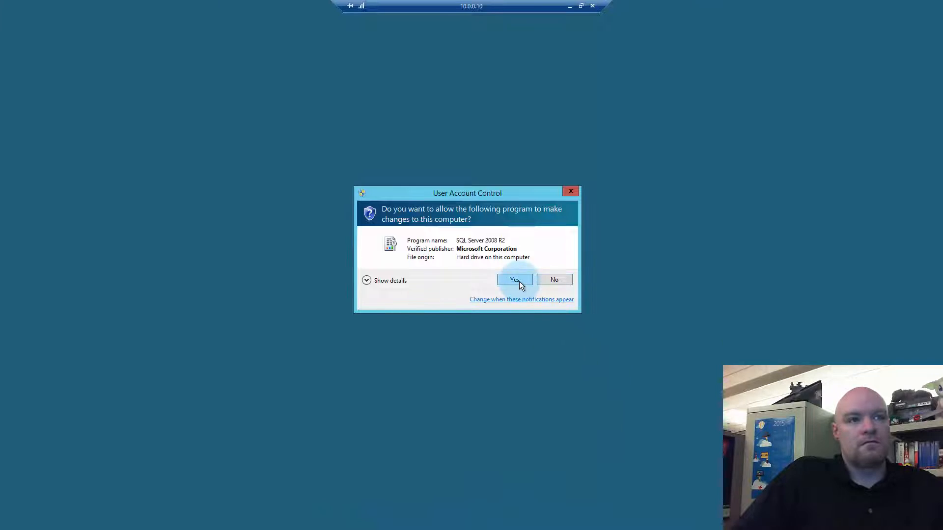
# Allow the 2008 R2 tool, then enter guyinacube\rsservice as the service account.
pyautogui.click(514, 280)
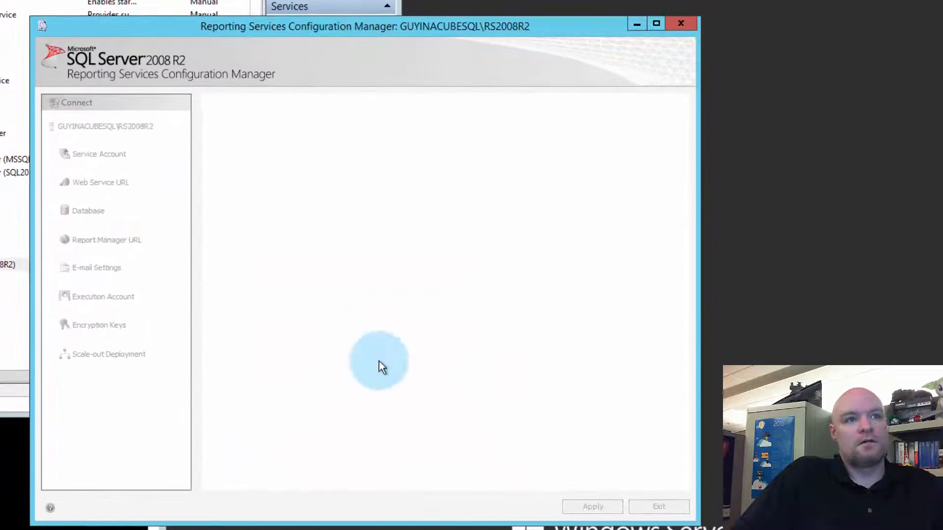
pyautogui.click(99, 153)
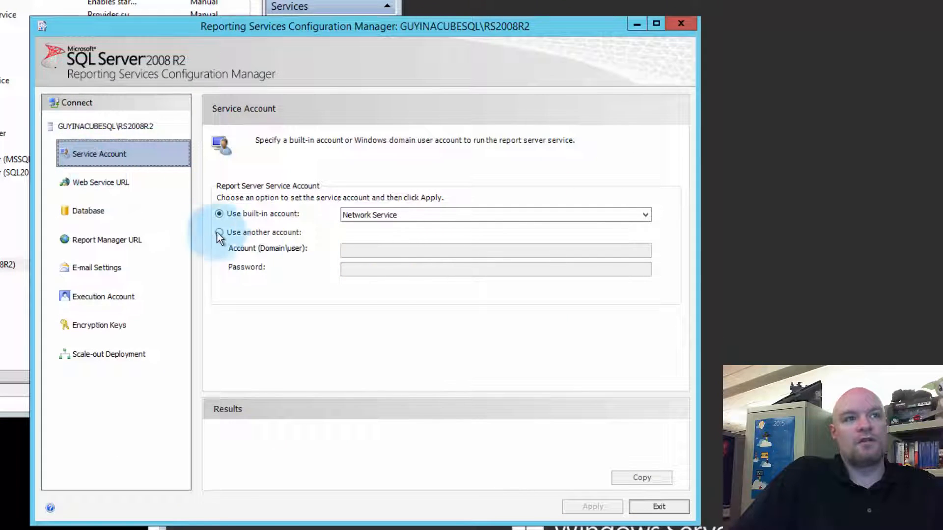
pyautogui.click(220, 232)
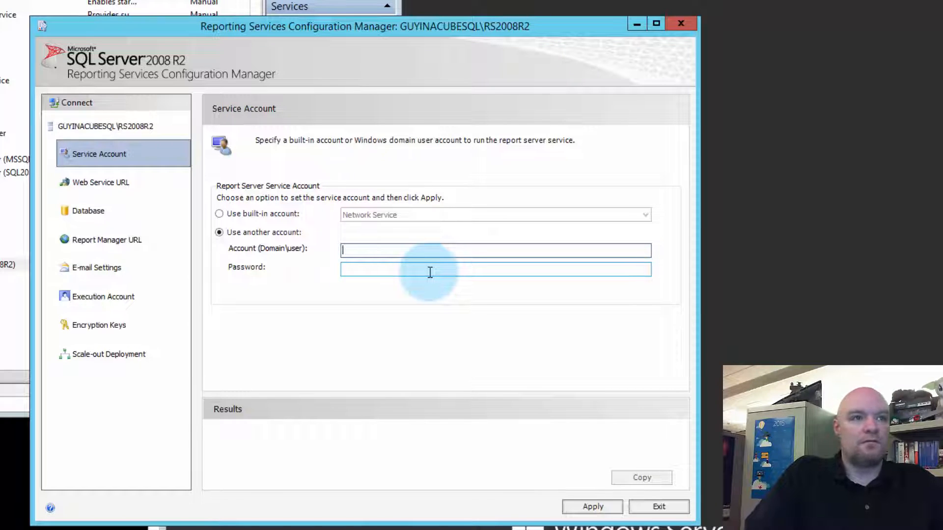
pyautogui.write('guyinacube\\')
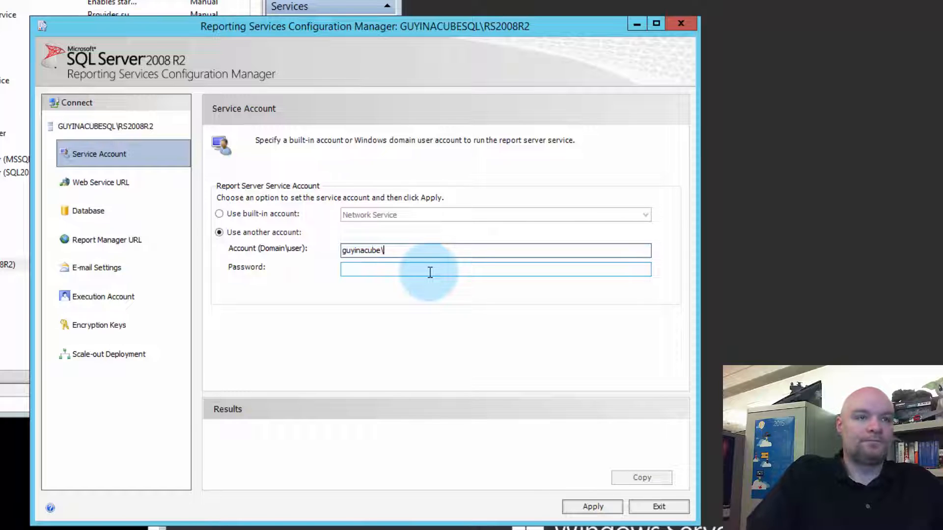
pyautogui.write('rsservice')
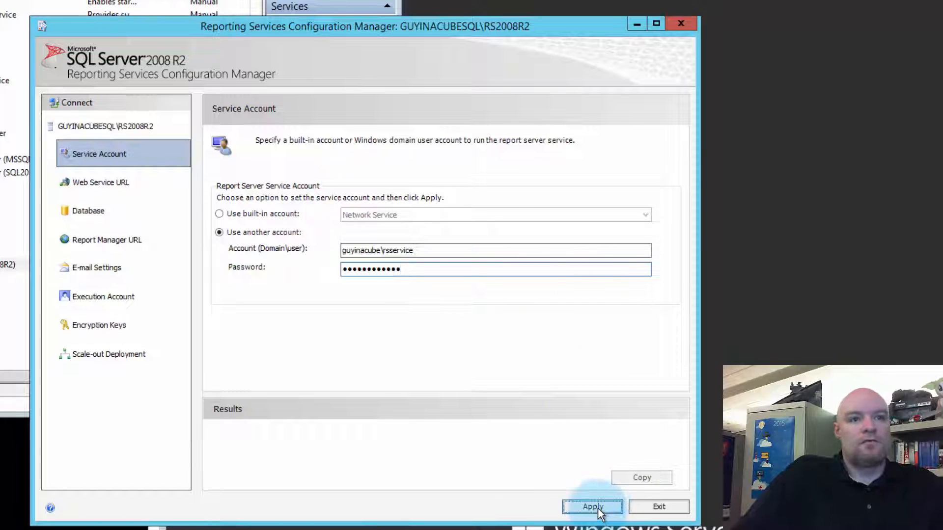
# Apply rsservice, back up the encryption key to test.snk, and grant rights via integrated security.
pyautogui.click(591, 507)
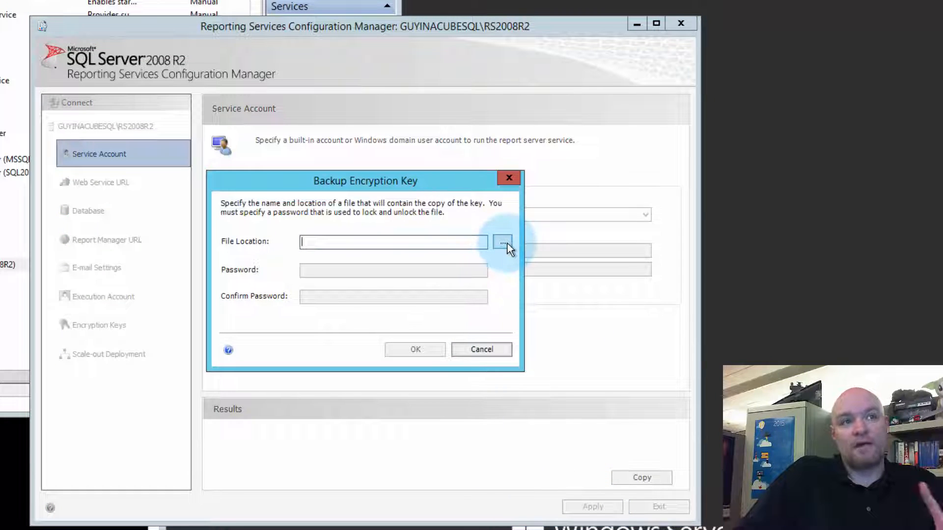
pyautogui.click(502, 241)
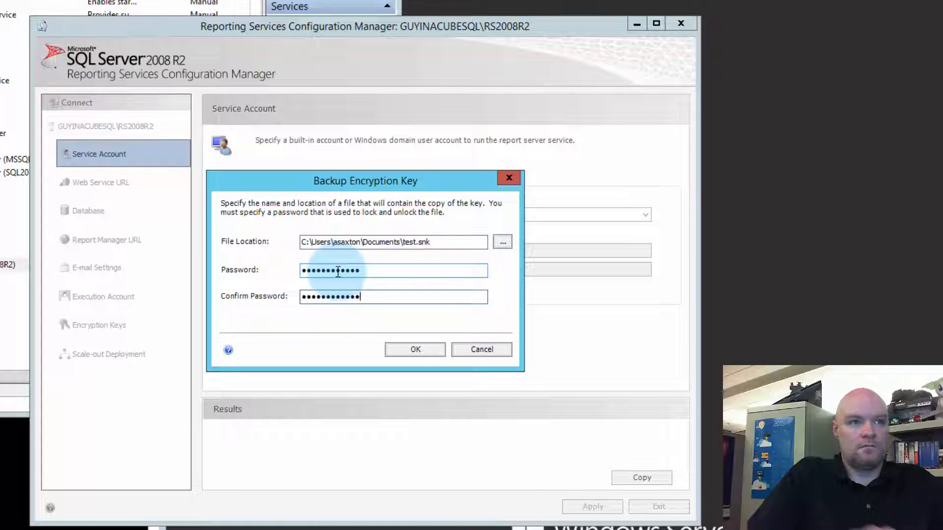
pyautogui.click(415, 349)
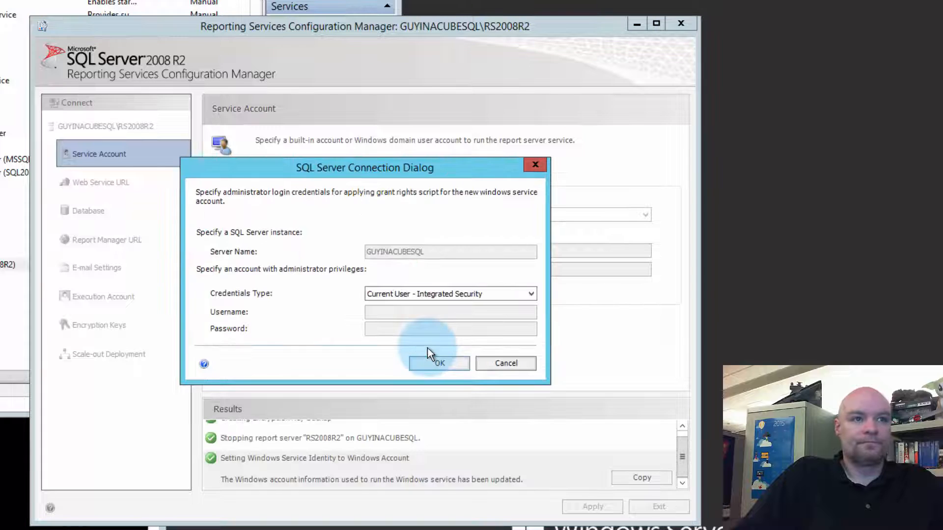
pyautogui.click(438, 363)
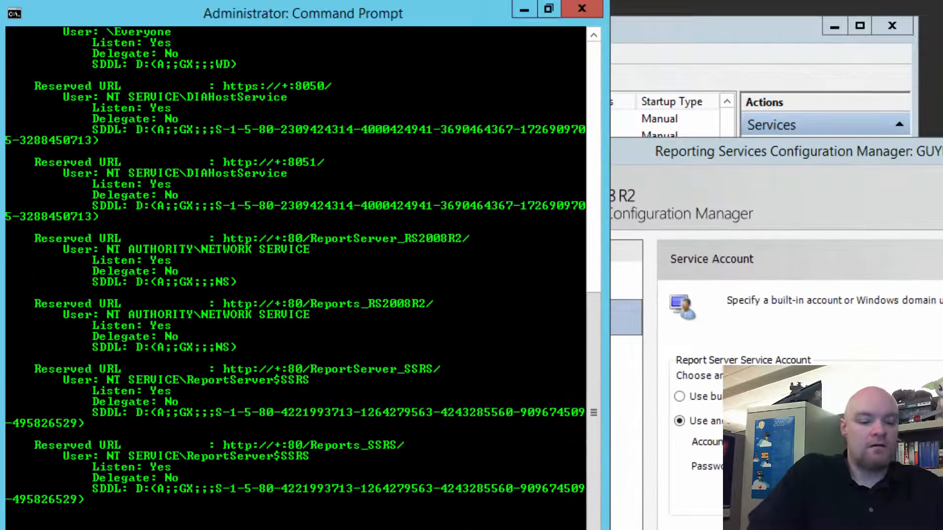
# Run 'netsh http show urlacl' to list the URL reservations.
pyautogui.write('netsh http show urlacl')
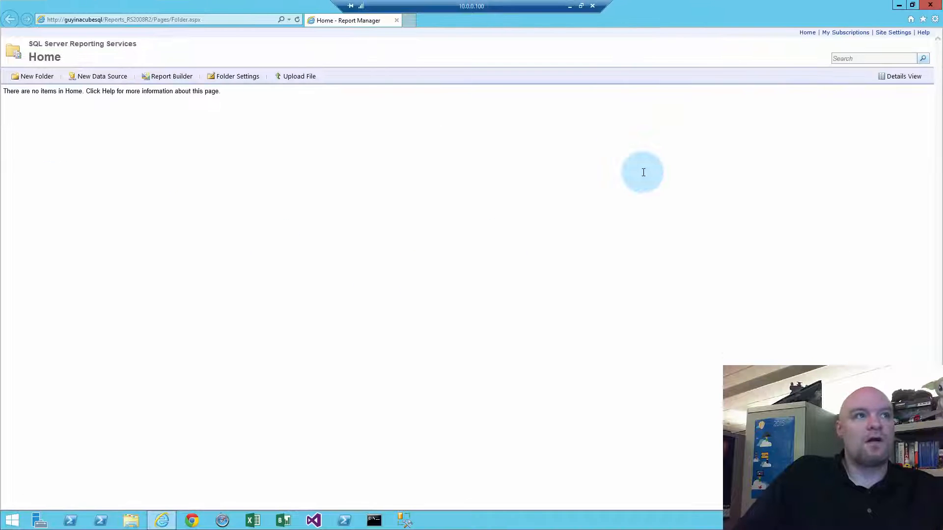
pyautogui.click(120, 19)
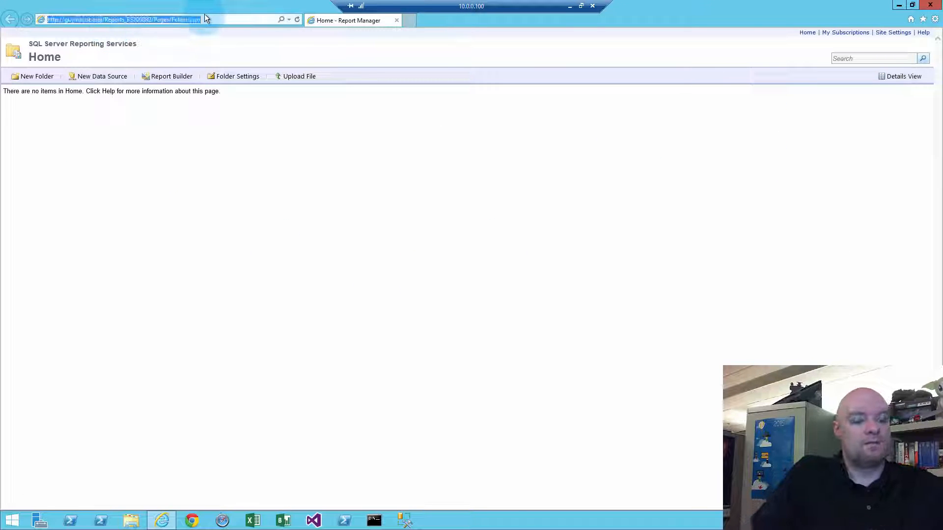
pyautogui.write('http://guyinacubesql/reports_ssrs')
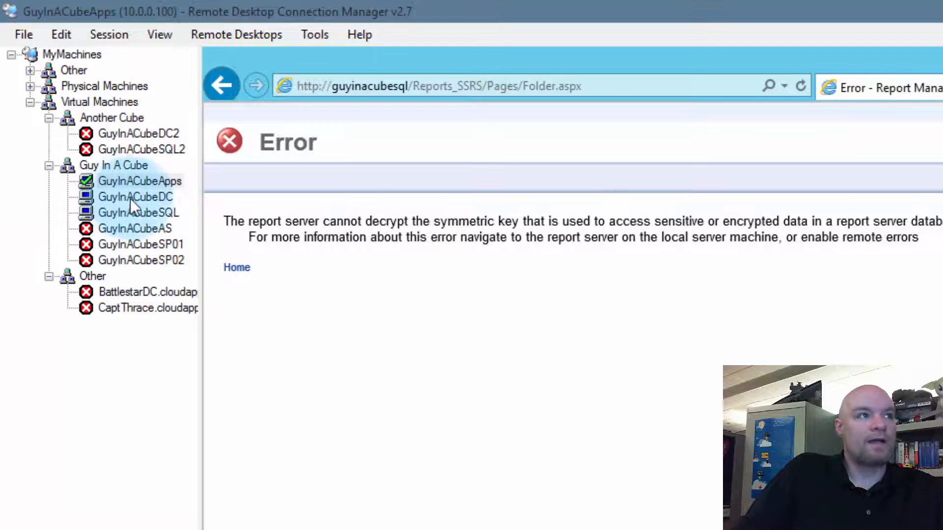
pyautogui.click(139, 212)
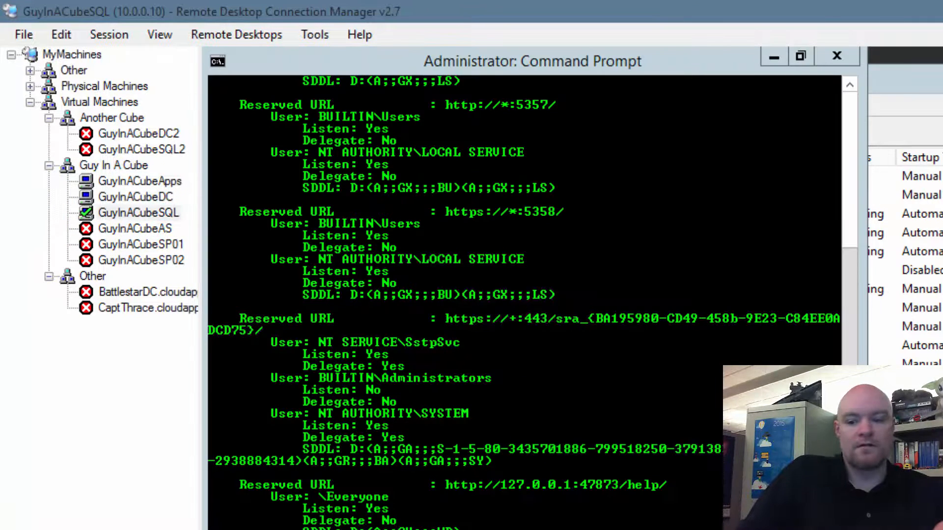